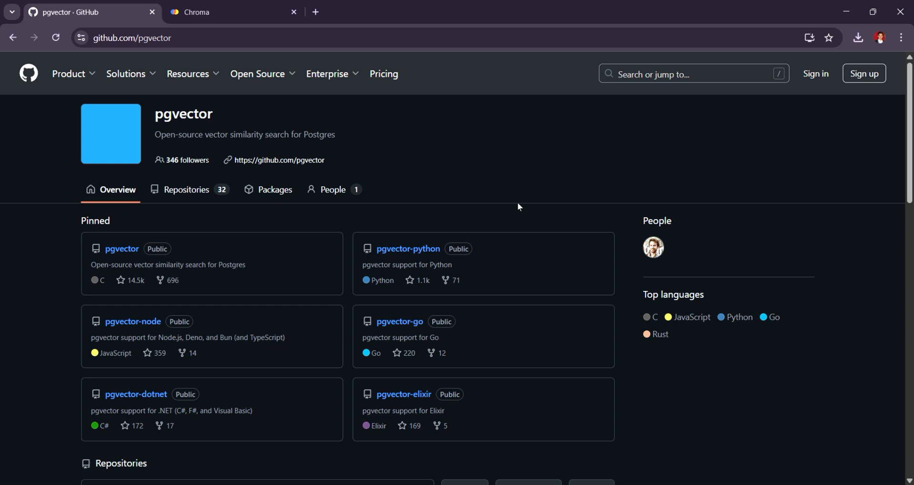
- Scroll the pgvector organization page from the pinned repos down to pgvector-rust at the list's end
{"action": "scroll", "scroll_direction": "down", "scroll_amount": 3}
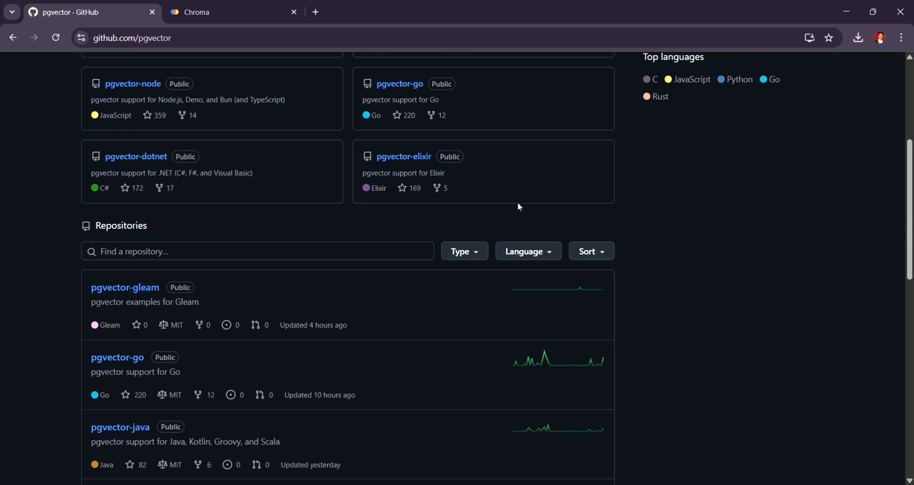
{"action": "scroll", "scroll_direction": "down", "scroll_amount": 3}
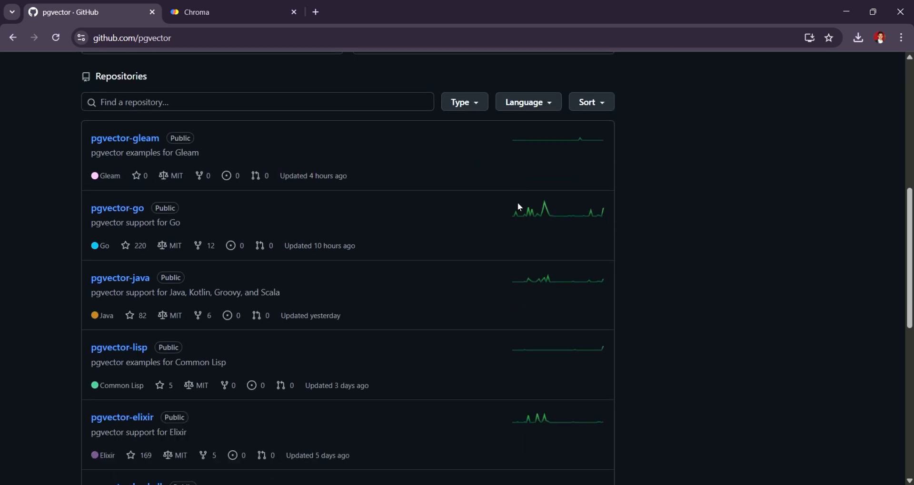
{"action": "scroll", "scroll_direction": "down", "scroll_amount": 3}
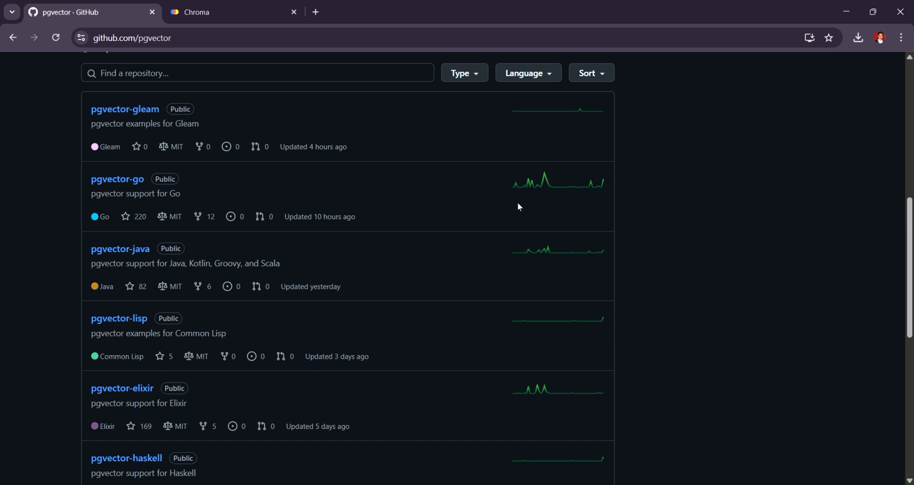
{"action": "mouse_move", "coordinate": [490, 200]}
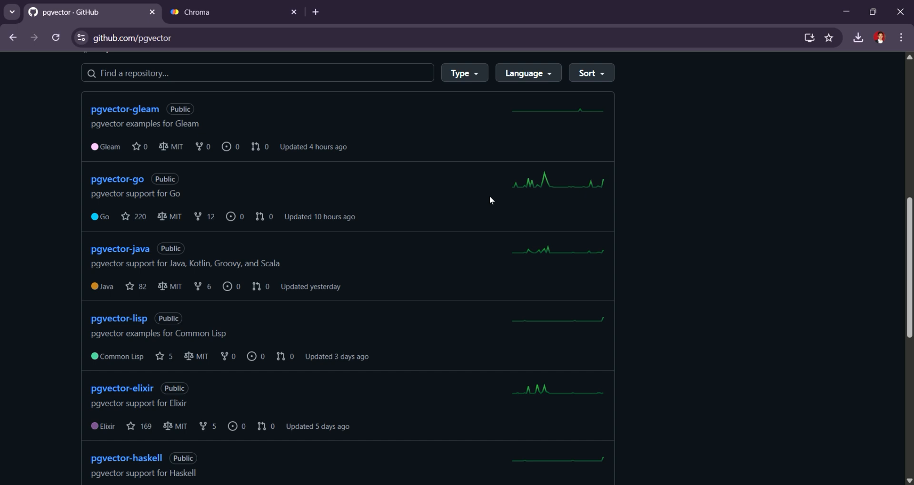
{"action": "scroll", "scroll_direction": "down", "scroll_amount": 3}
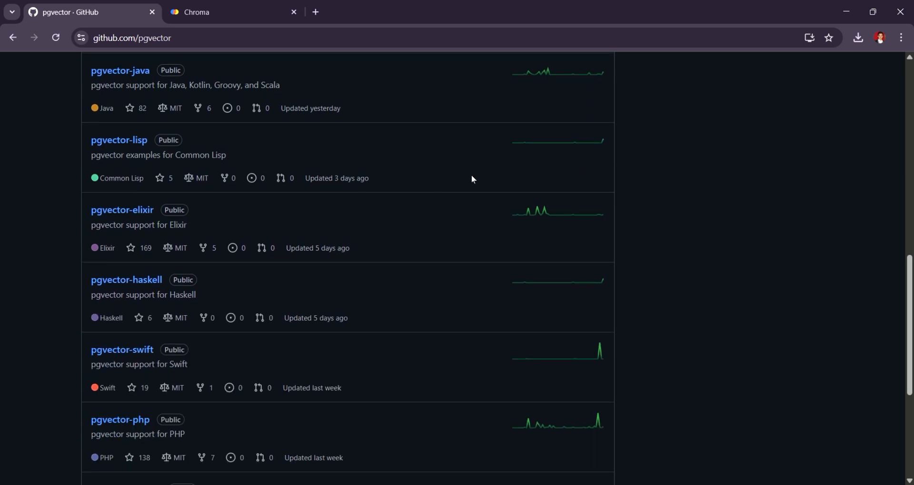
{"action": "scroll", "scroll_direction": "down", "scroll_amount": 3}
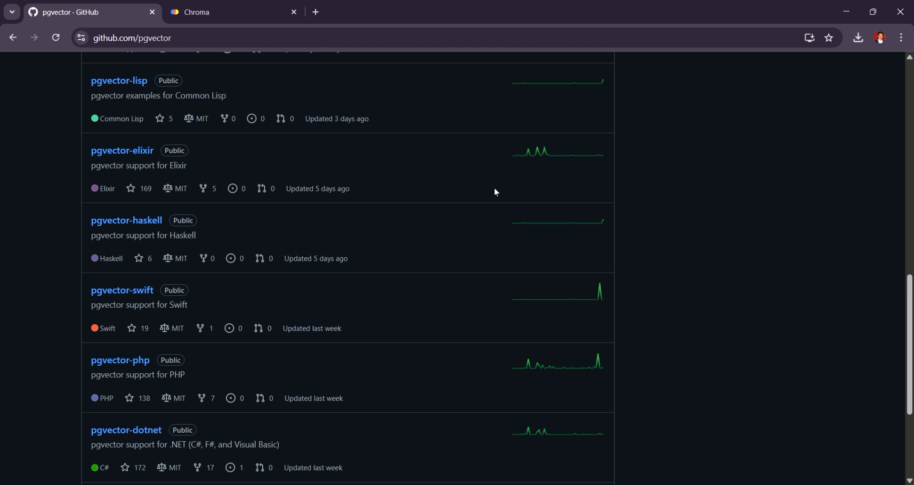
{"action": "scroll", "scroll_direction": "down", "scroll_amount": 3}
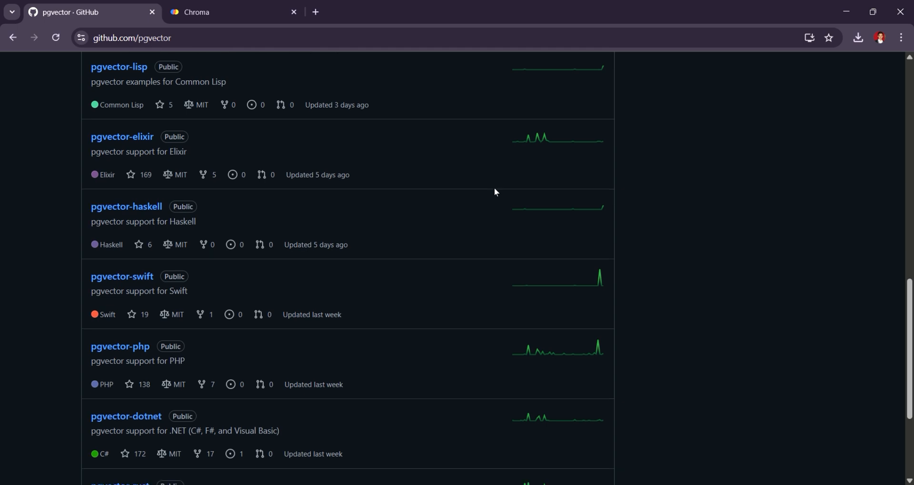
{"action": "scroll", "scroll_direction": "down", "scroll_amount": 3}
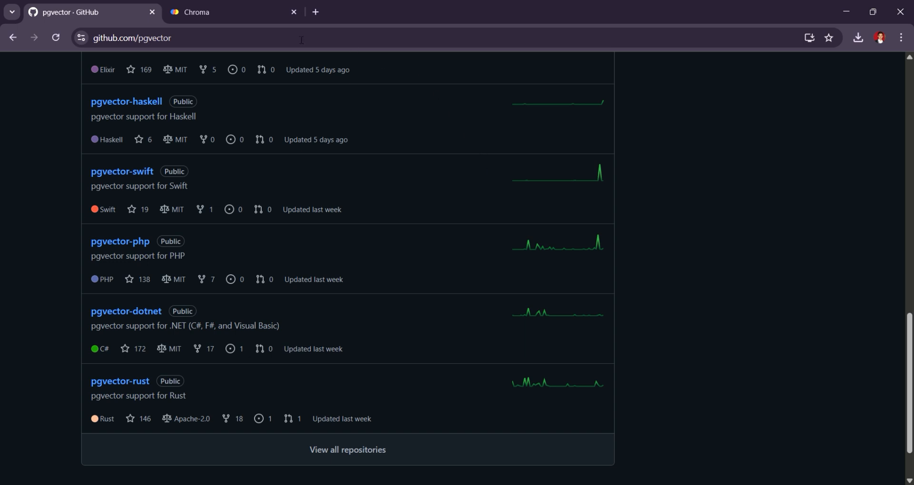
- Switch to the Chroma homepage and show its Get started showcase with install, deploy, scale and cloud cards
{"action": "left_click", "coordinate": [233, 11]}
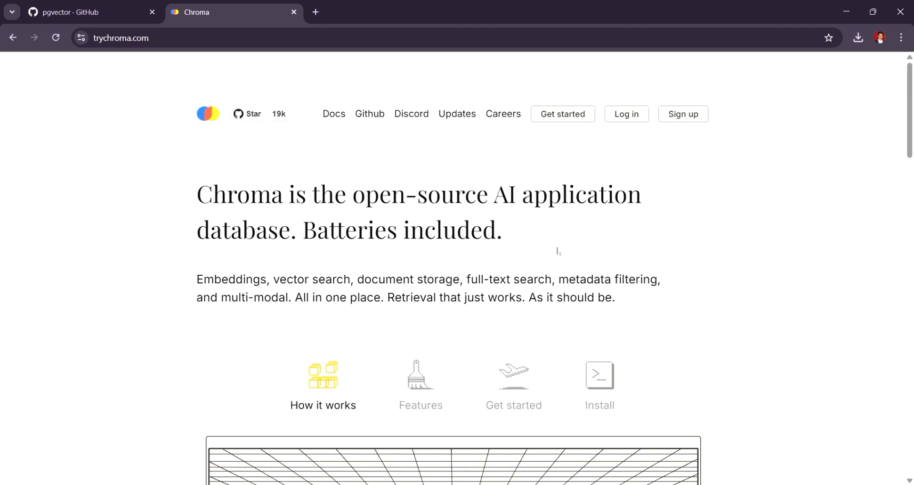
{"action": "scroll", "scroll_direction": "down", "scroll_amount": 3}
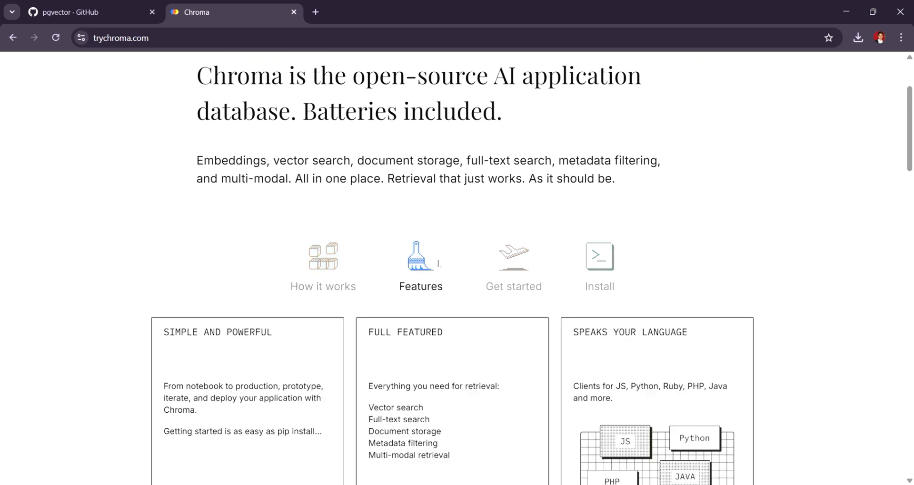
{"action": "left_click", "coordinate": [513, 266]}
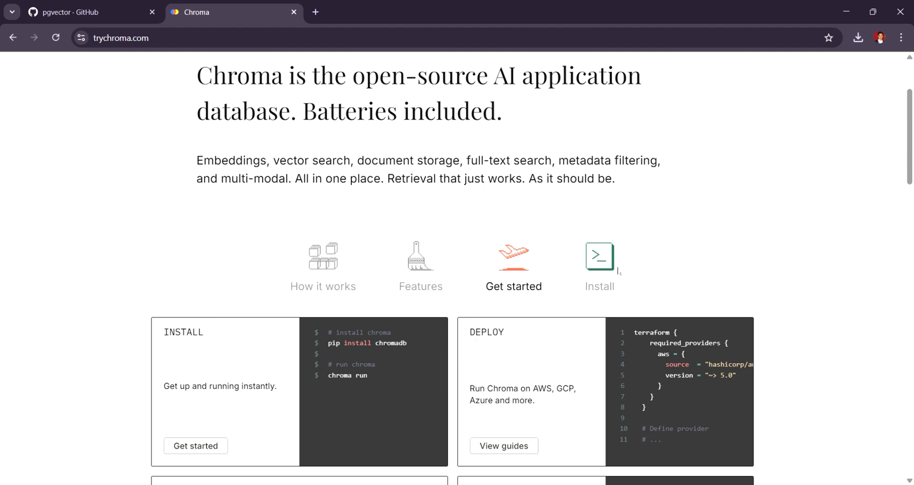
- Scroll past the getting-started cards down to the Get Started links and news section
{"action": "scroll", "scroll_direction": "down", "scroll_amount": 3}
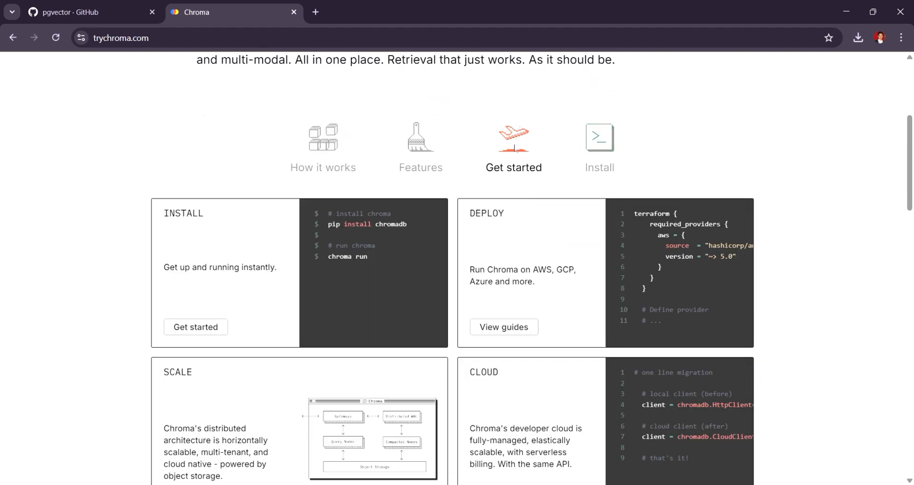
{"action": "scroll", "scroll_direction": "down", "scroll_amount": 3}
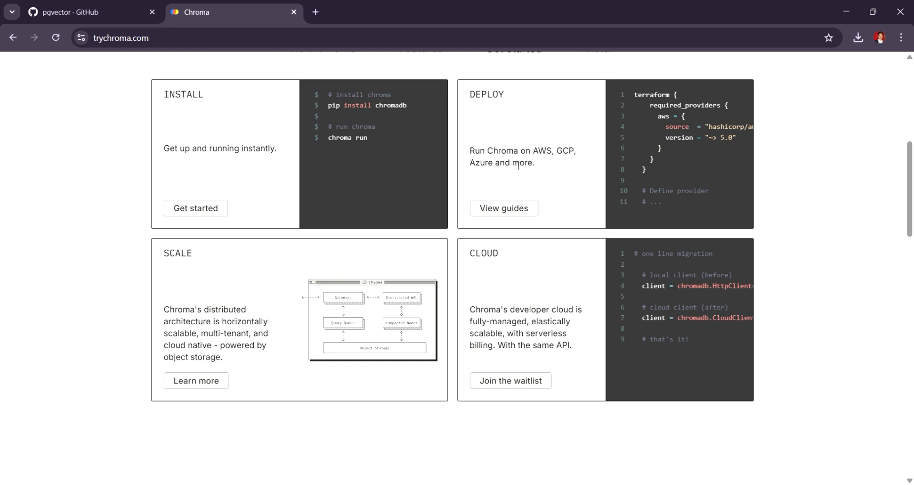
{"action": "scroll", "scroll_direction": "down", "scroll_amount": 3}
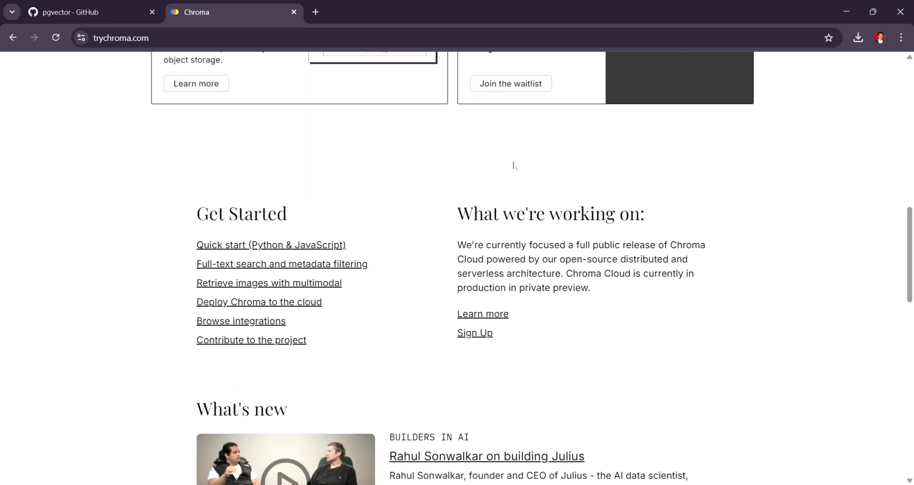
- Read through What's new, Newsletter, Careers, Community and FAQs, then return to the top hero banner
{"action": "scroll", "scroll_direction": "down", "scroll_amount": 3}
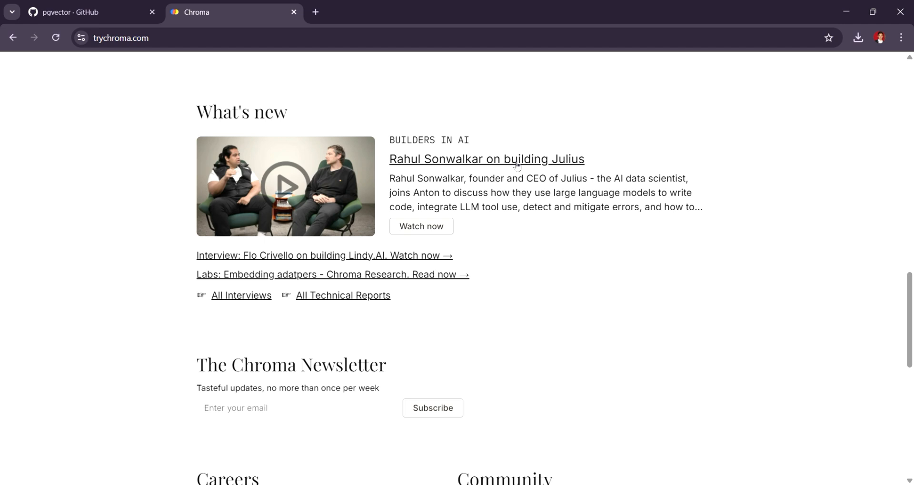
{"action": "scroll", "scroll_direction": "down", "scroll_amount": 3}
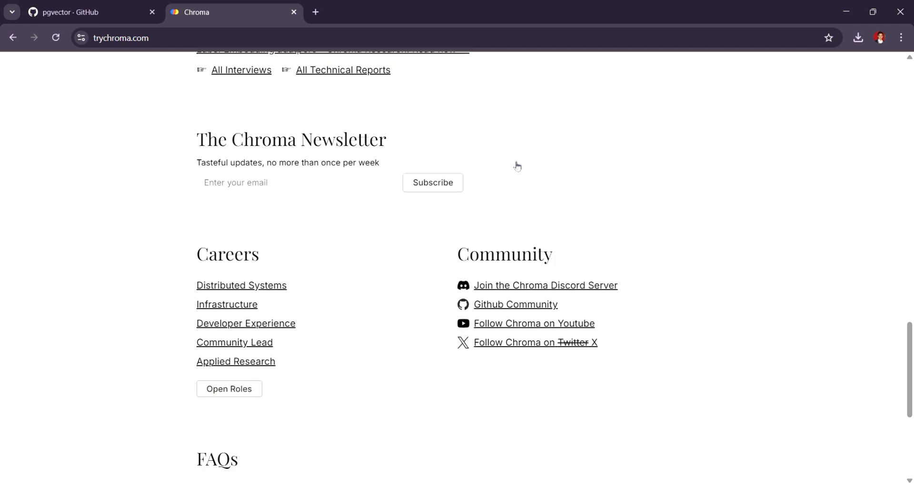
{"action": "scroll", "scroll_direction": "down", "scroll_amount": 3}
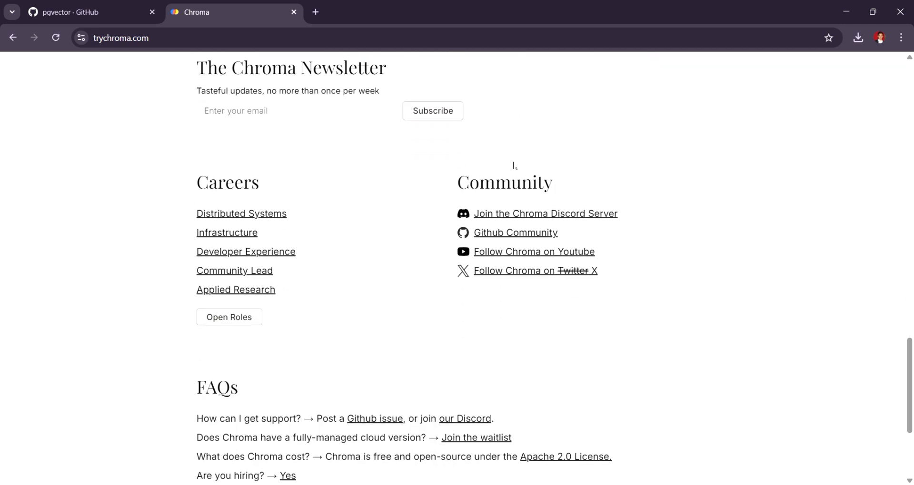
{"action": "scroll", "scroll_direction": "up", "scroll_amount": 3}
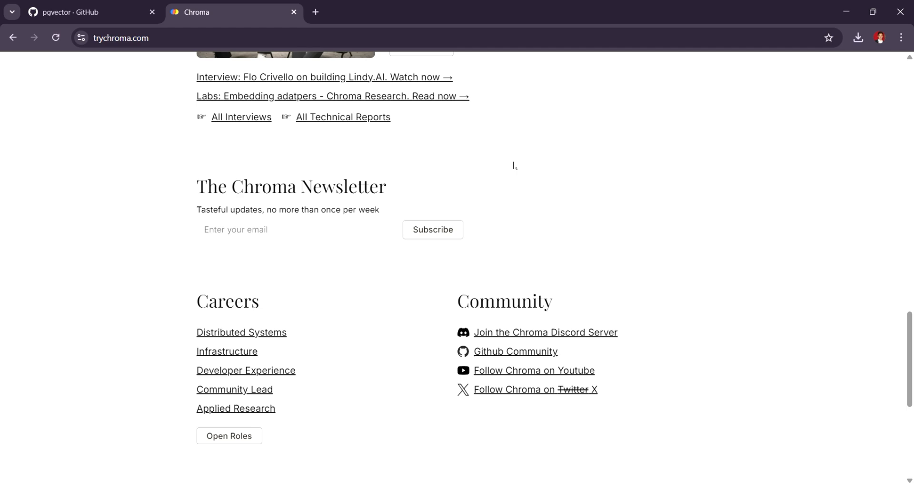
{"action": "scroll", "scroll_direction": "up", "scroll_amount": 3}
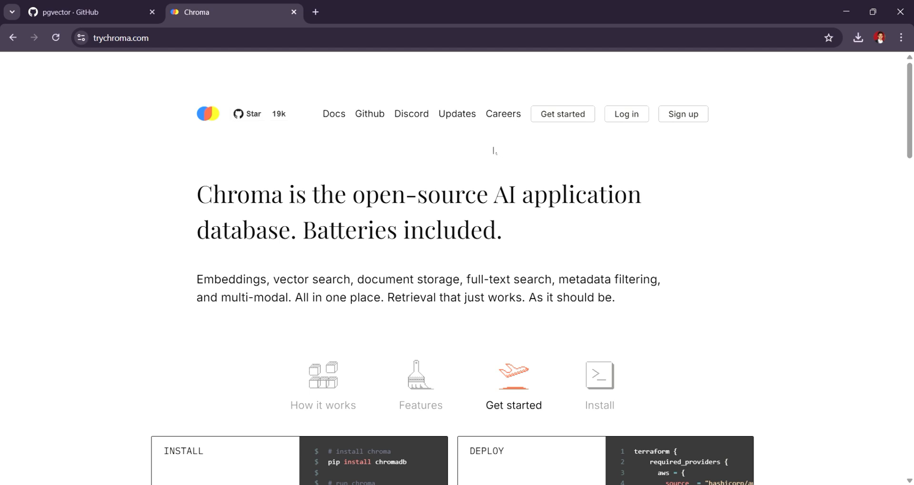
- Return to the pgvector GitHub tab and scroll up to the Java, Lisp, Elixir and Haskell repositories
{"action": "left_click", "coordinate": [88, 11]}
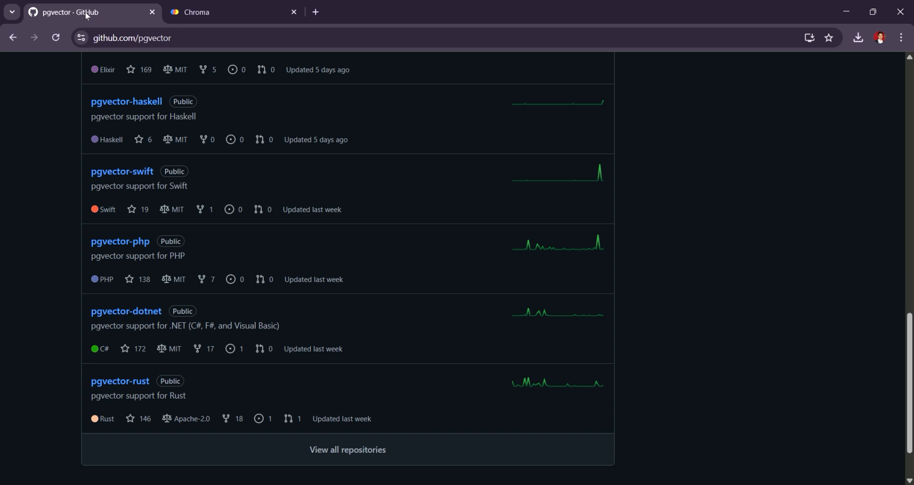
{"action": "scroll", "scroll_direction": "up", "scroll_amount": 3}
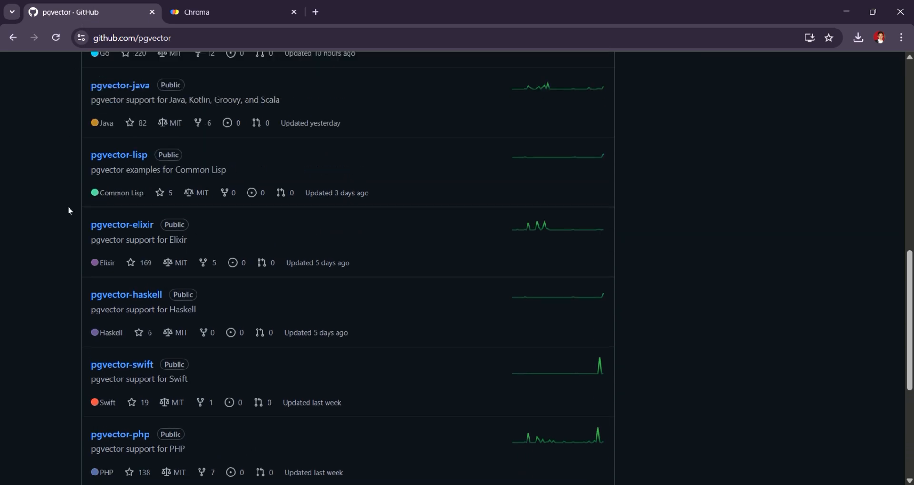